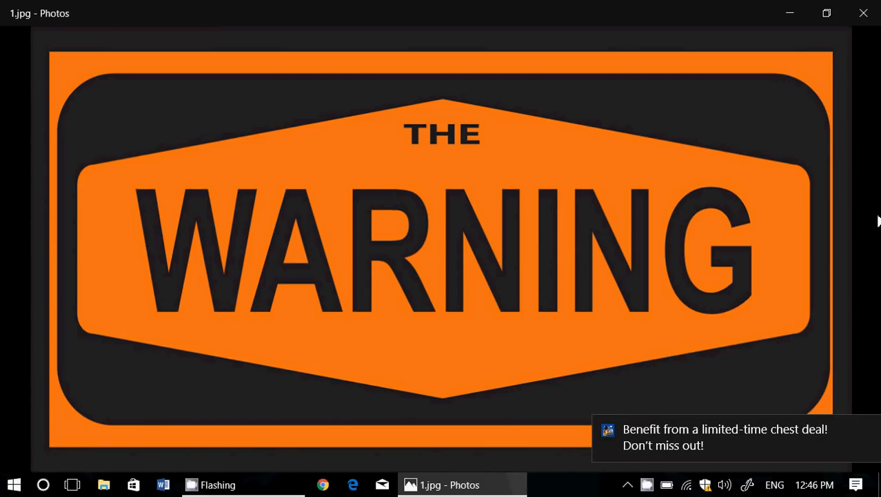
pyautogui.moveTo(682, 81)
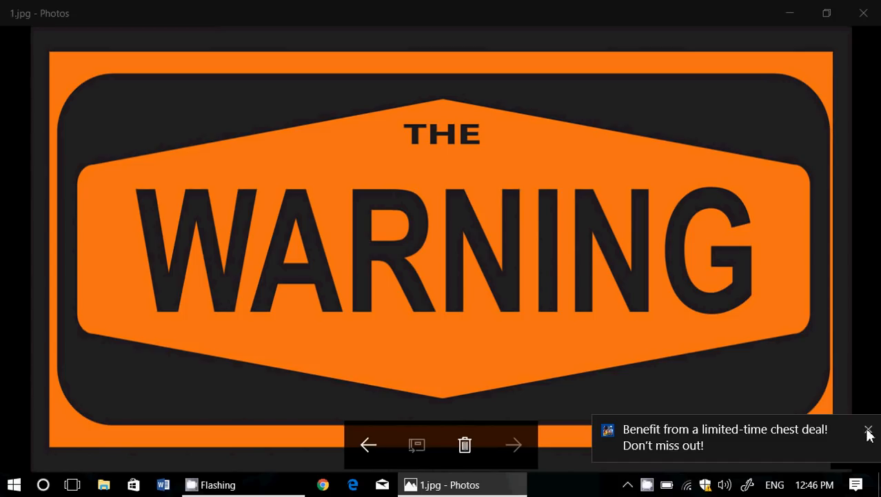
# Dismiss the chest-deal promotional notification so only the WARNING image shows.
pyautogui.click(869, 432)
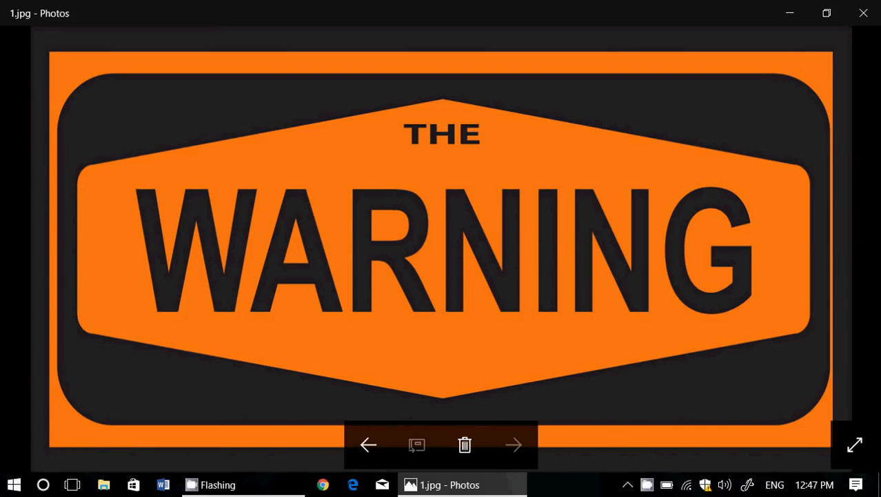
pyautogui.moveTo(626, 465)
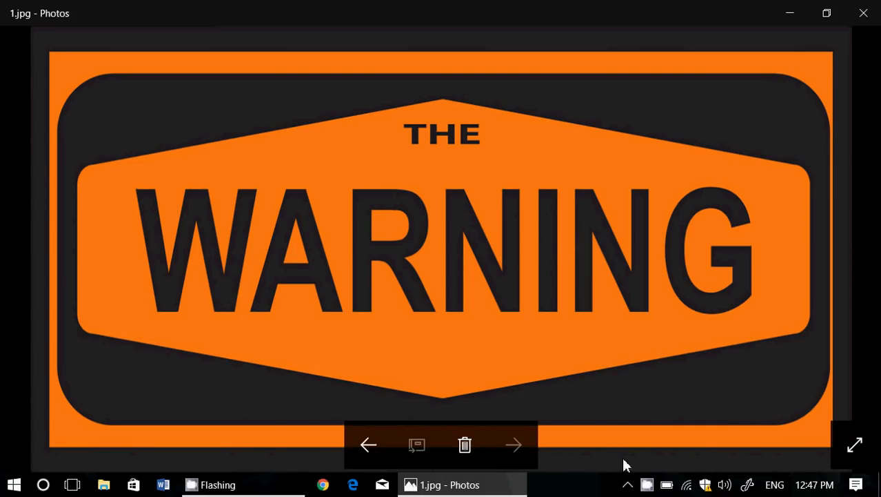